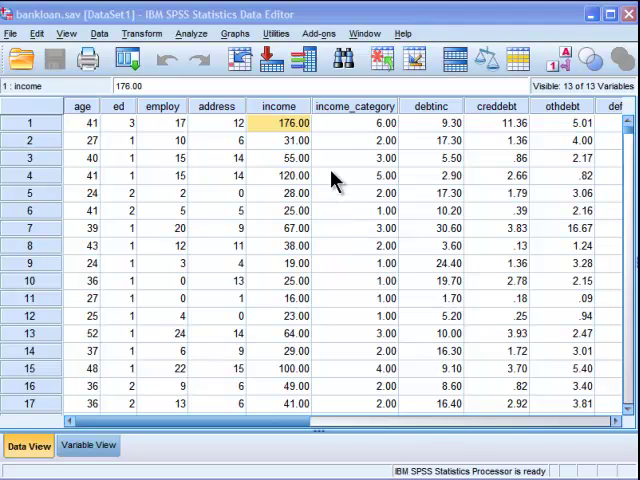
# Review the ed value labels (College degree, Post-undergraduate degree) in Variable View and keep them unchanged.
pyautogui.click(352, 122)
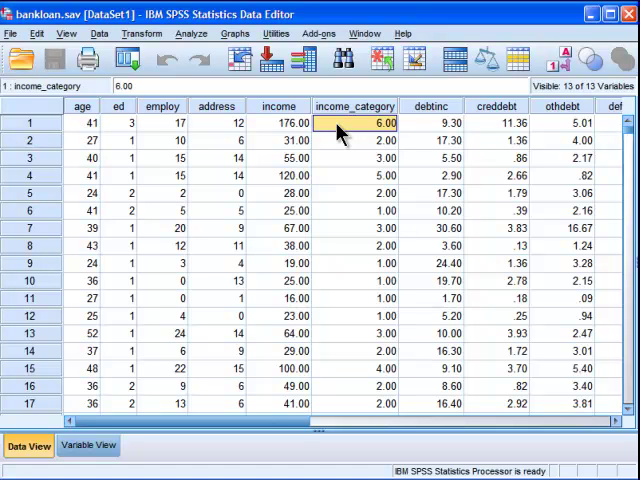
pyautogui.moveTo(176, 140)
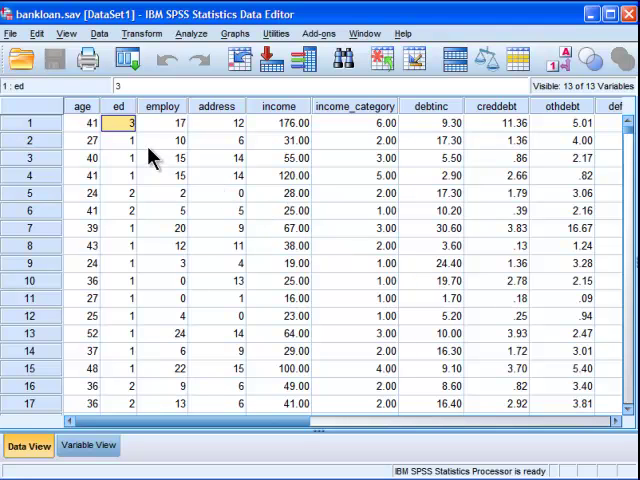
pyautogui.moveTo(136, 148)
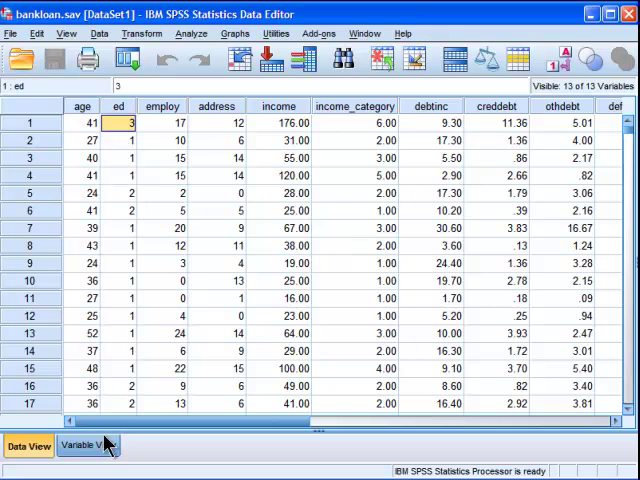
pyautogui.click(88, 444)
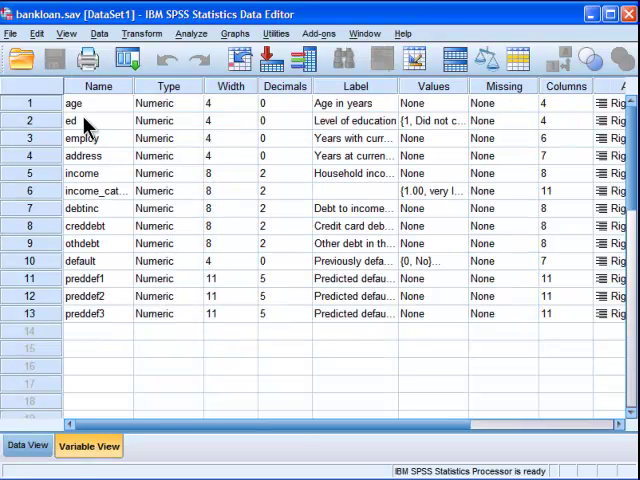
pyautogui.moveTo(398, 86)
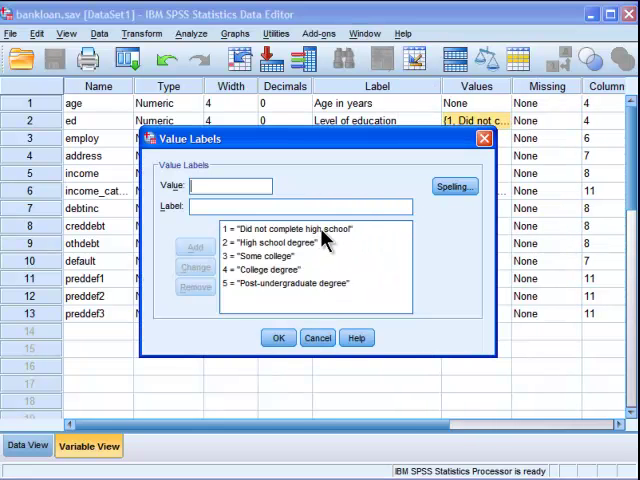
pyautogui.moveTo(250, 258)
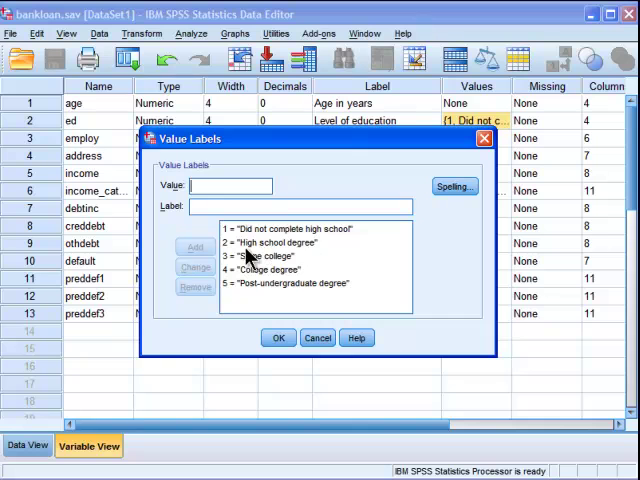
pyautogui.moveTo(248, 294)
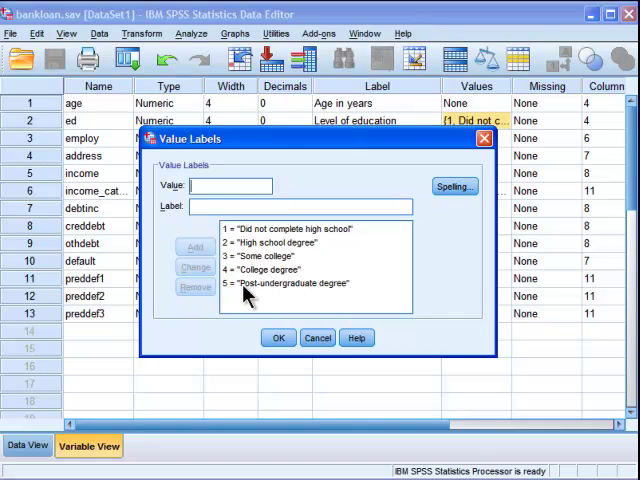
pyautogui.click(290, 284)
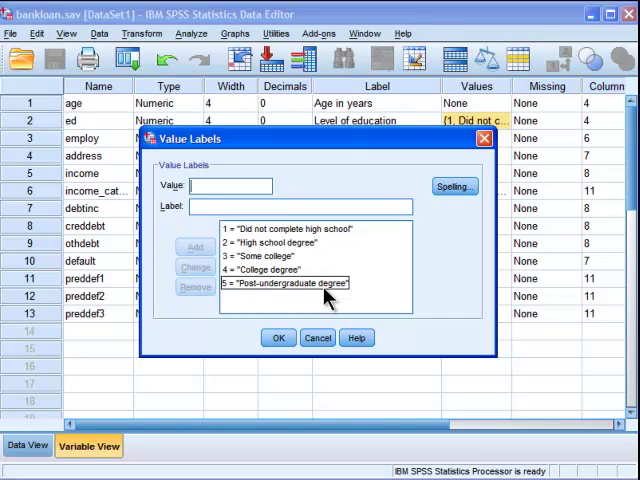
pyautogui.click(288, 228)
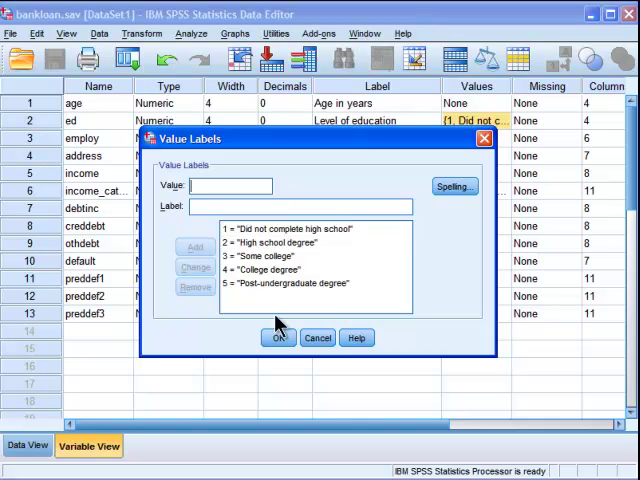
pyautogui.click(278, 336)
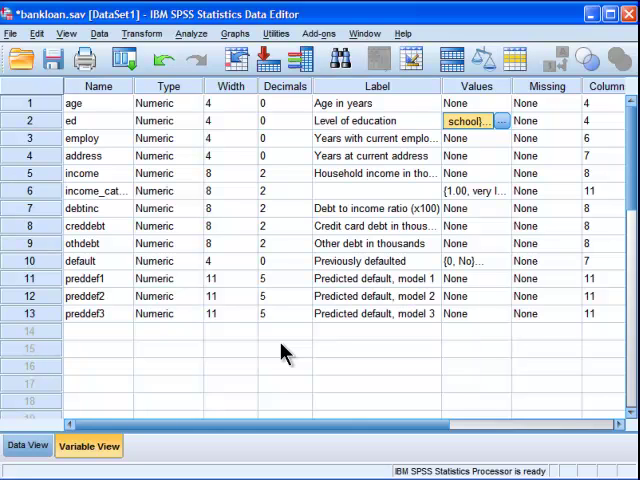
pyautogui.moveTo(192, 262)
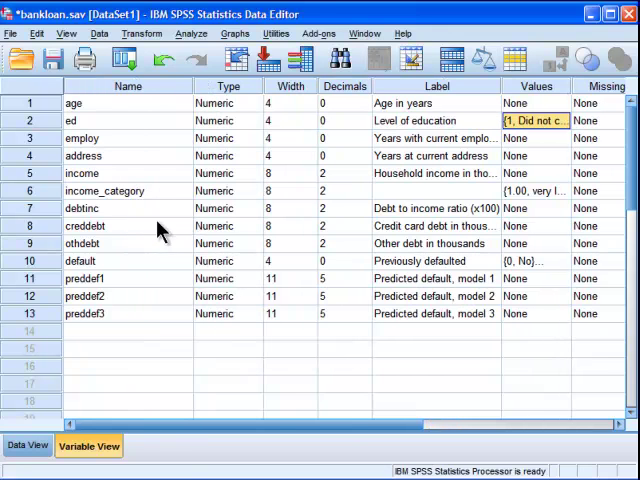
pyautogui.moveTo(156, 188)
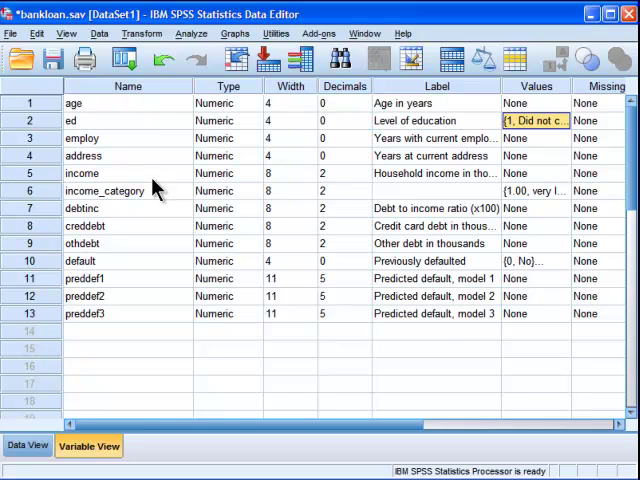
pyautogui.moveTo(196, 198)
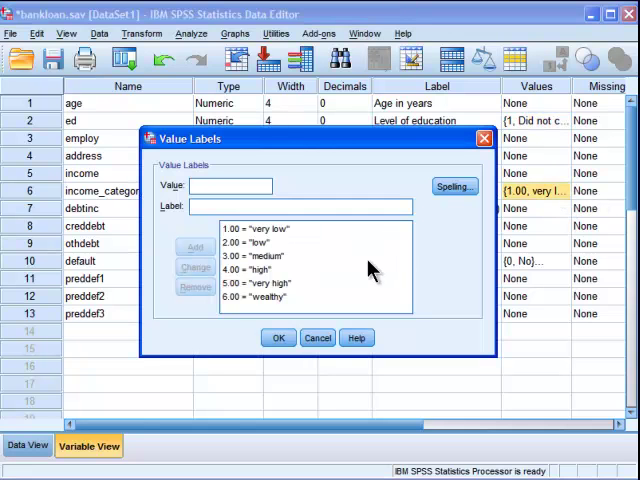
pyautogui.moveTo(240, 258)
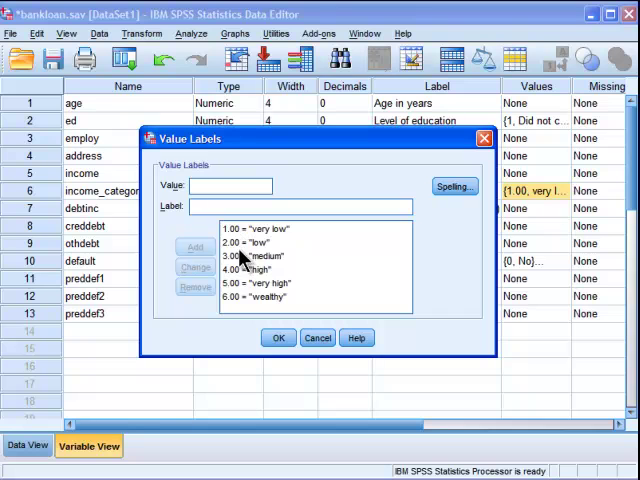
pyautogui.moveTo(288, 238)
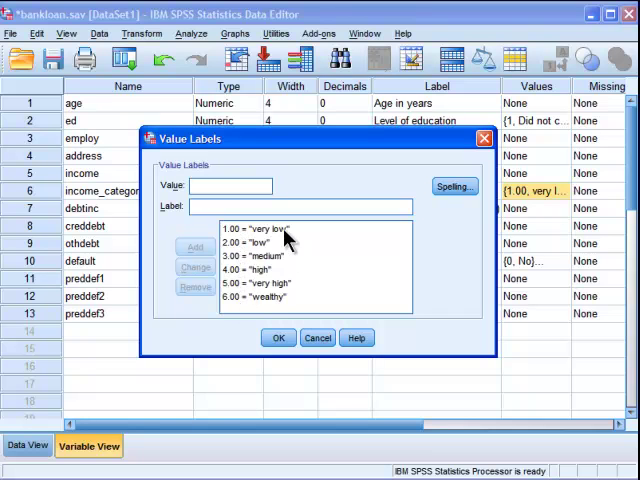
pyautogui.moveTo(278, 310)
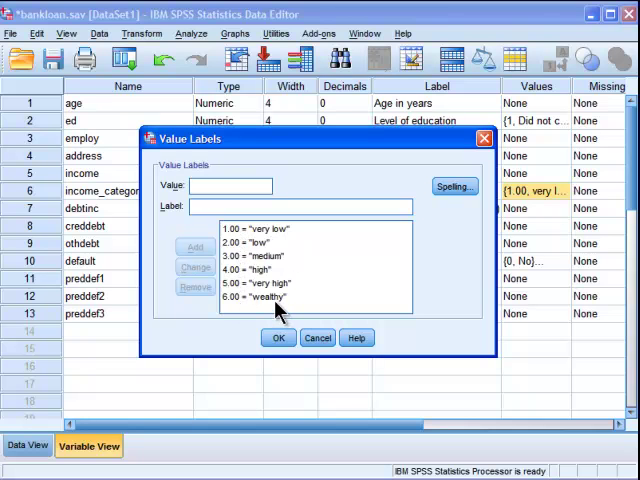
# Step through the income_category labels: low, medium, high, very high and wealthy.
pyautogui.click(258, 256)
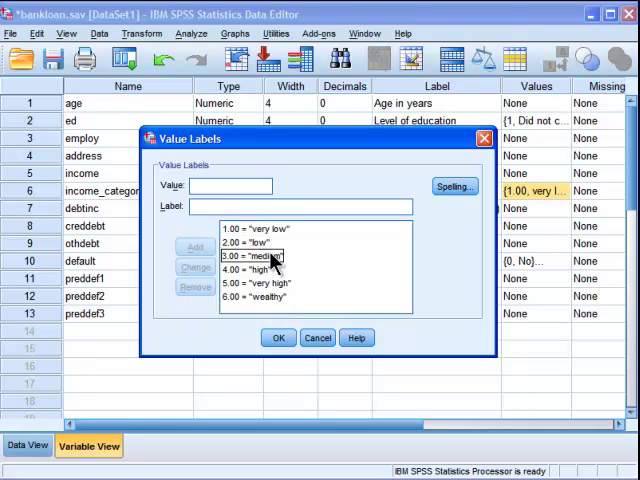
pyautogui.click(260, 296)
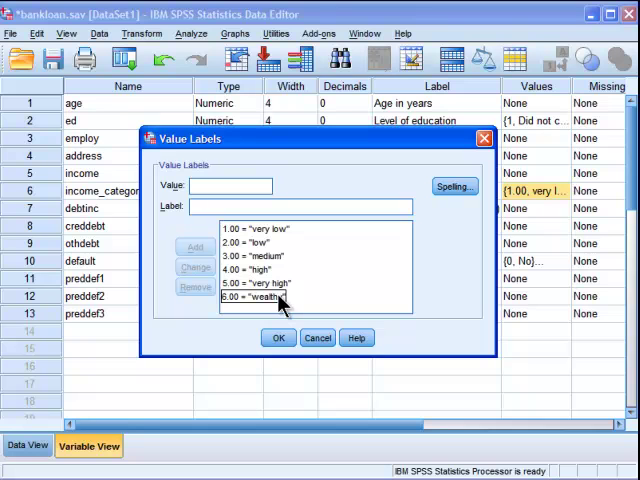
pyautogui.click(264, 284)
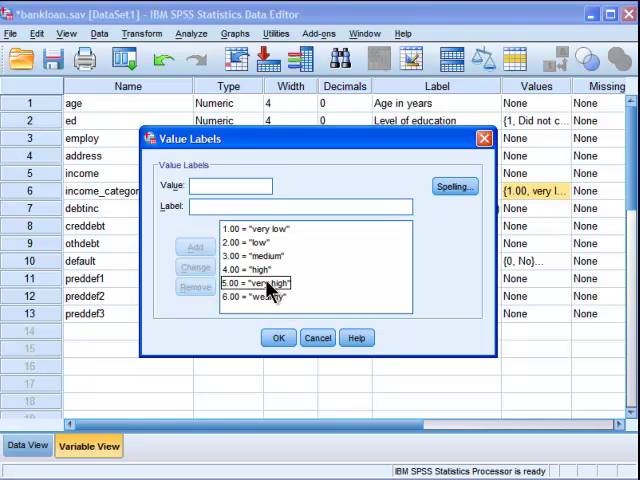
pyautogui.click(258, 228)
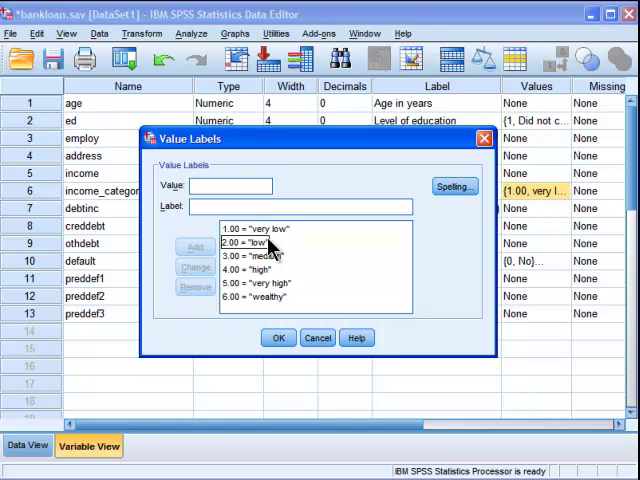
pyautogui.click(260, 256)
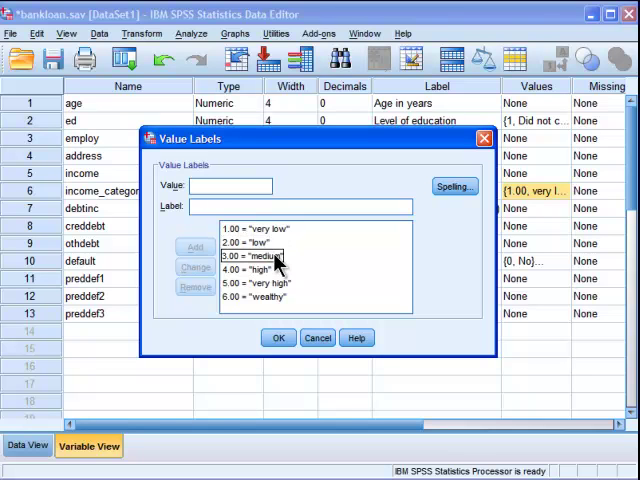
pyautogui.click(264, 272)
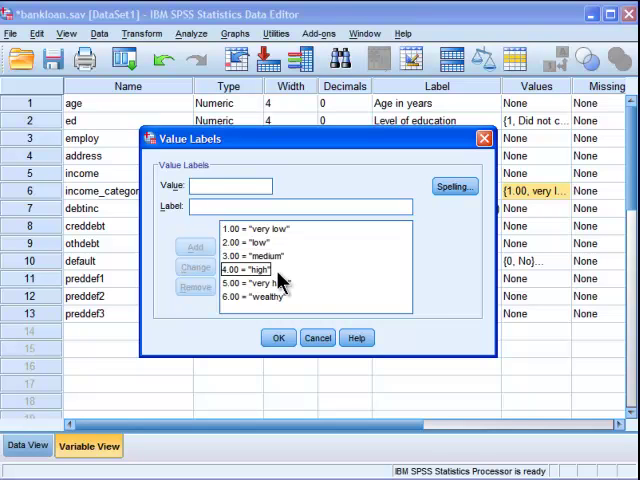
# Finish reviewing the very high and remaining labels and confirm income_category's value labels unchanged.
pyautogui.click(260, 282)
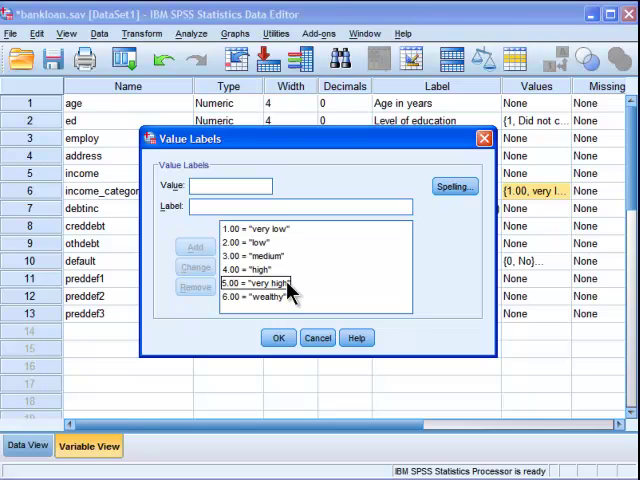
pyautogui.click(264, 296)
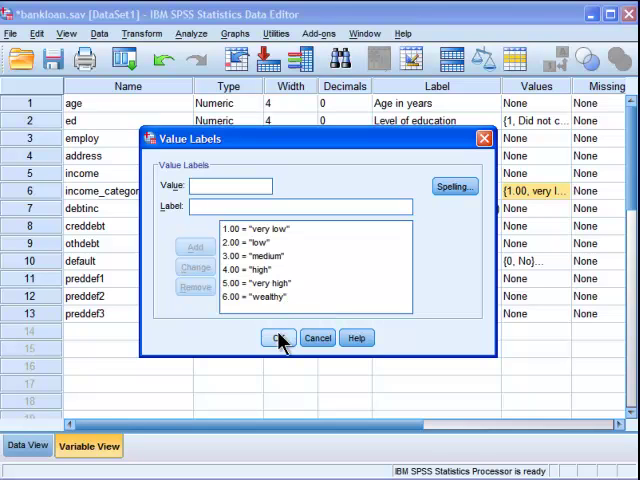
pyautogui.moveTo(276, 236)
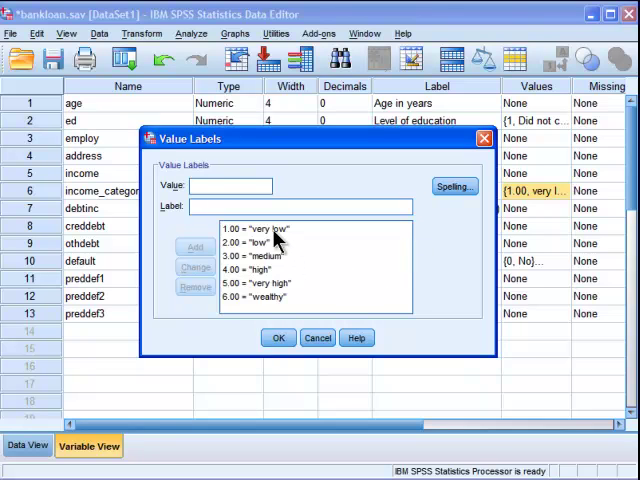
pyautogui.moveTo(278, 238)
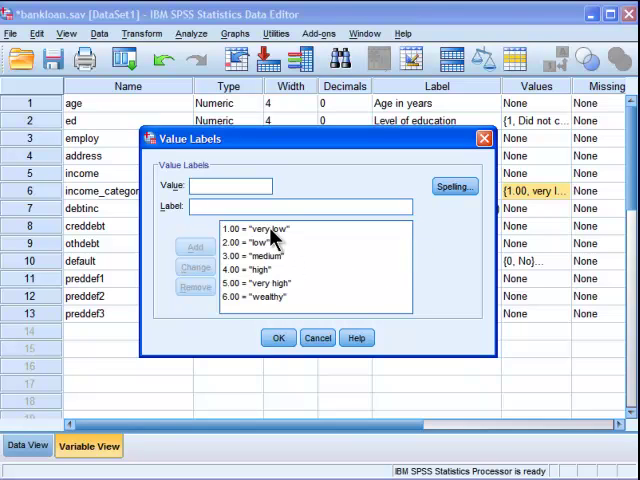
pyautogui.click(256, 228)
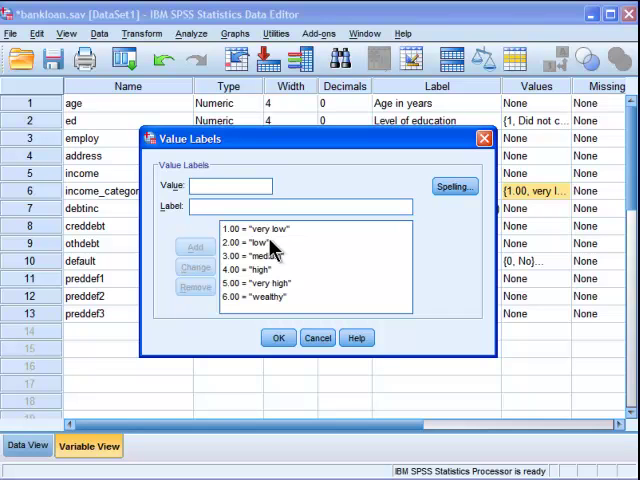
pyautogui.click(280, 336)
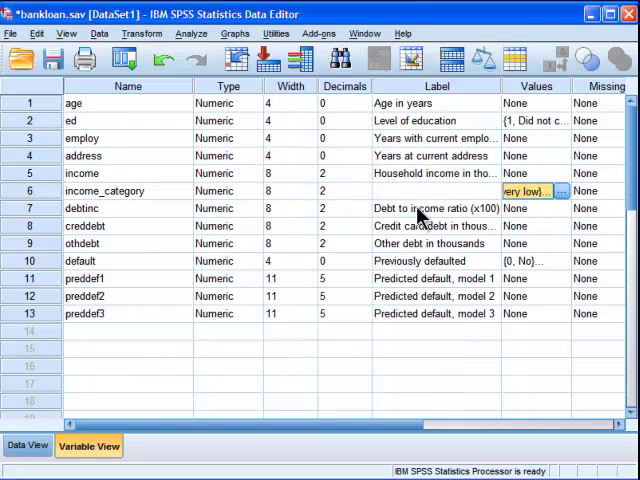
# Return to the bankloan Data View grid and bring up the Analyze menu.
pyautogui.click(28, 444)
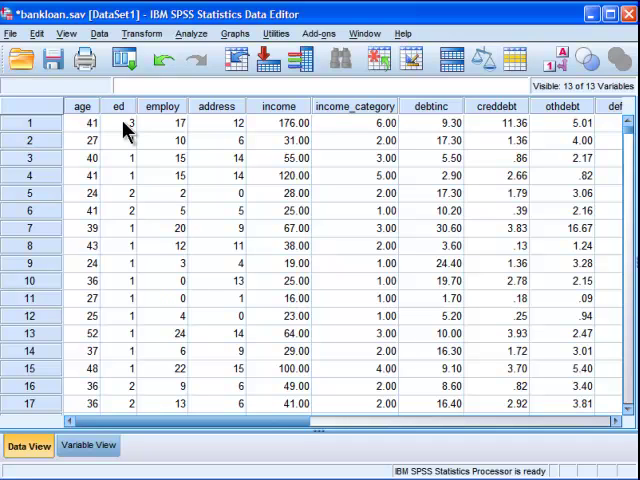
pyautogui.moveTo(376, 136)
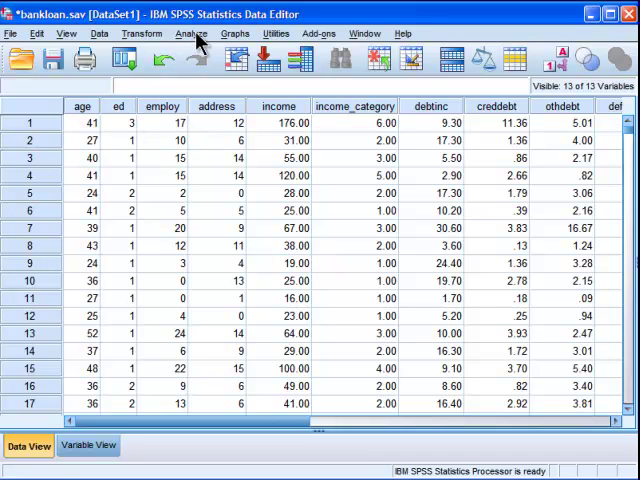
pyautogui.click(188, 32)
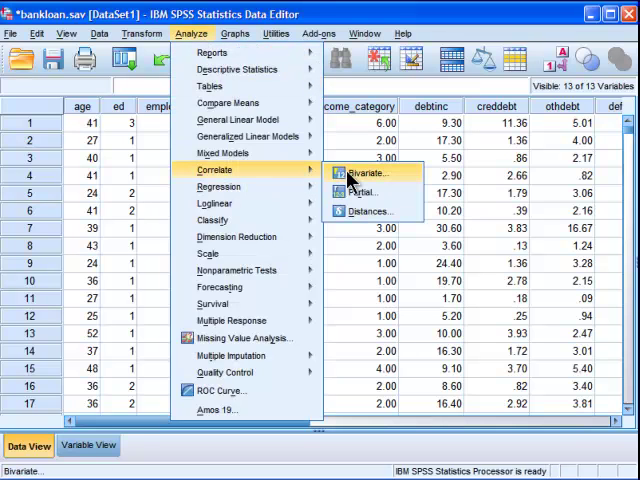
# Add Level of education to a Bivariate Correlations setup, then dismiss it without running.
pyautogui.click(368, 172)
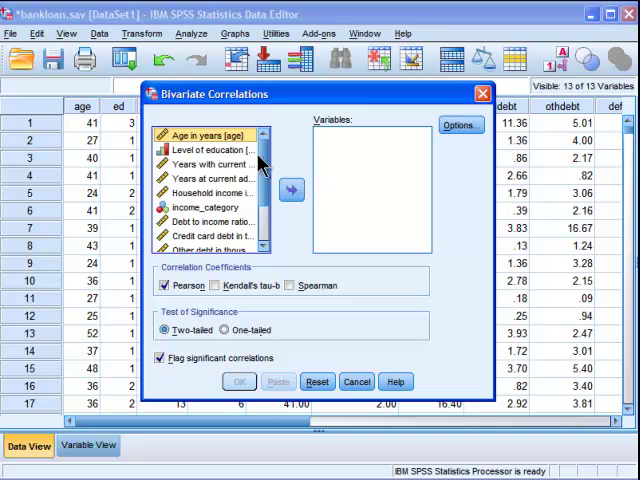
pyautogui.moveTo(208, 164)
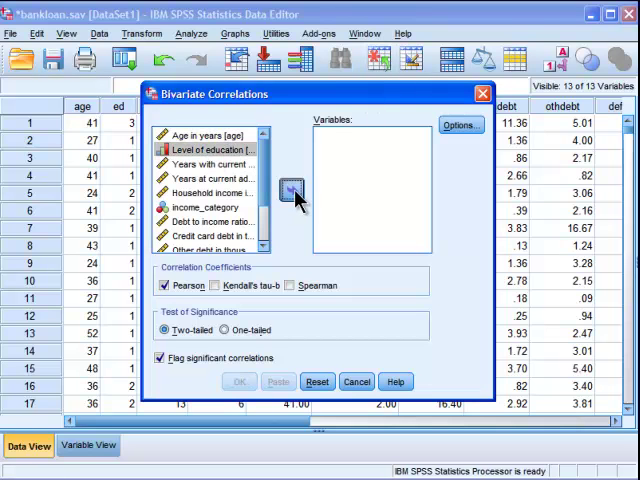
pyautogui.click(290, 188)
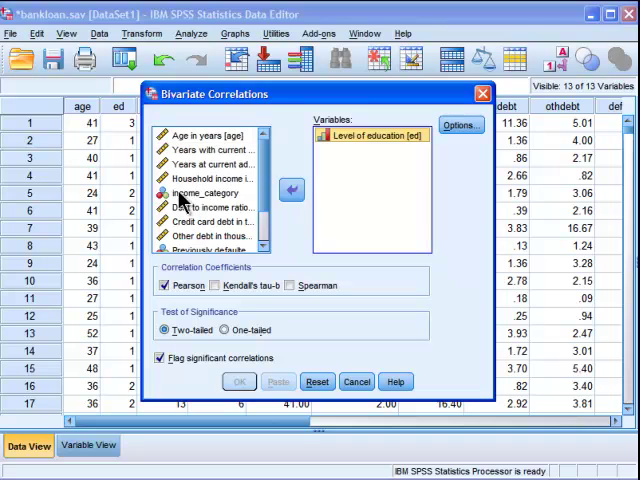
pyautogui.moveTo(164, 204)
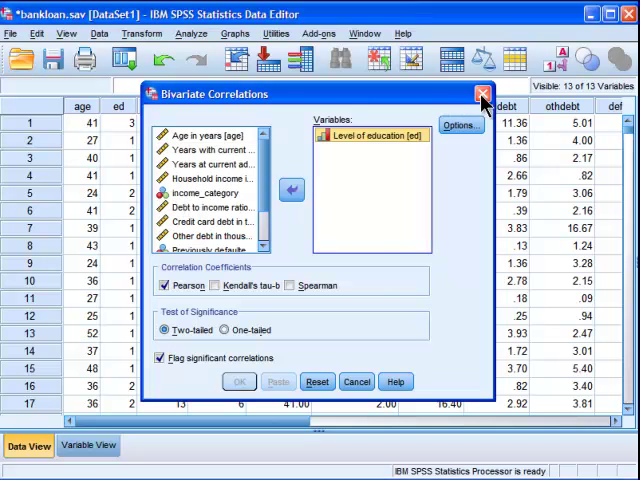
pyautogui.click(484, 92)
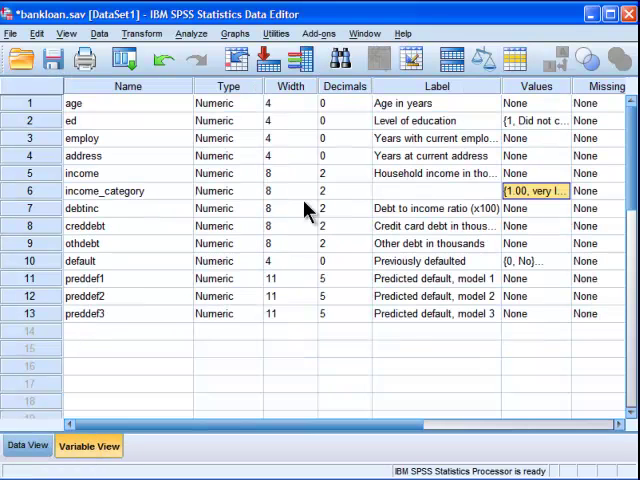
# Change income_category's Measure from nominal to Ordinal.
pyautogui.hscroll(3)
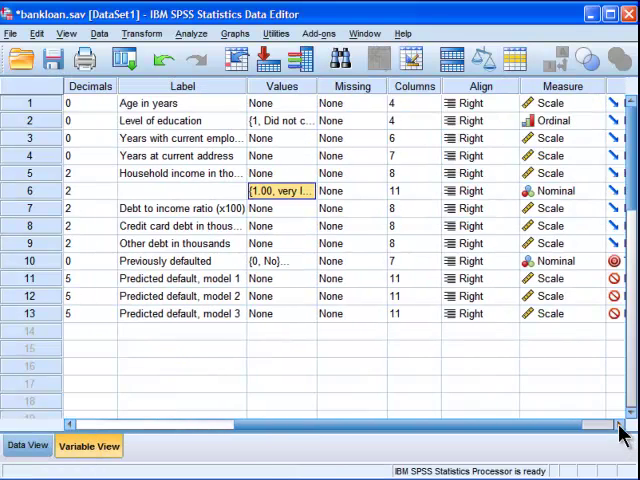
pyautogui.click(540, 190)
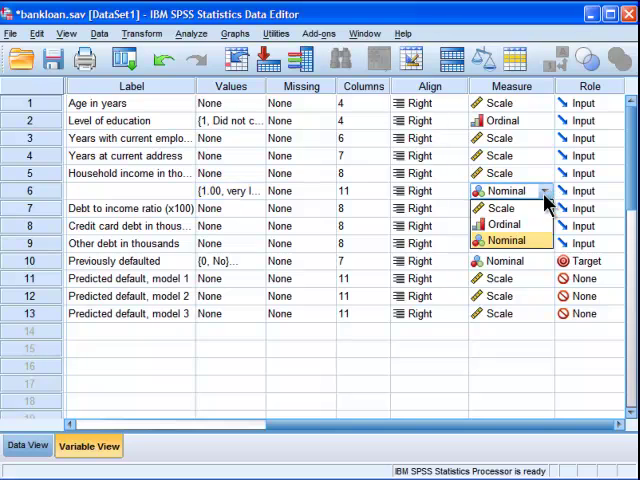
pyautogui.click(504, 224)
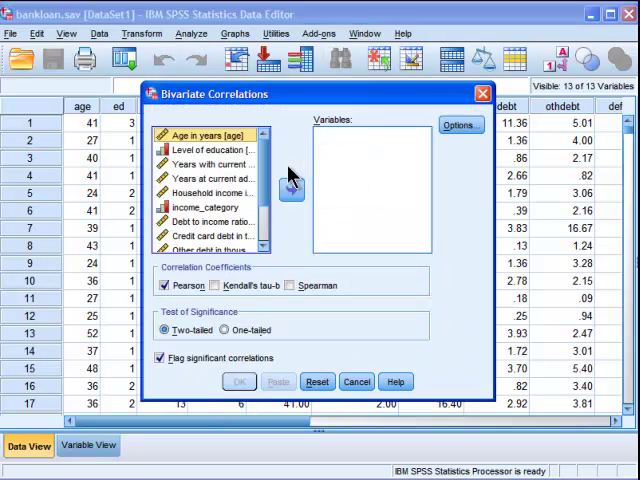
# Correlate Level of education and income_category with Spearman only, Pearson off, and run it.
pyautogui.click(204, 148)
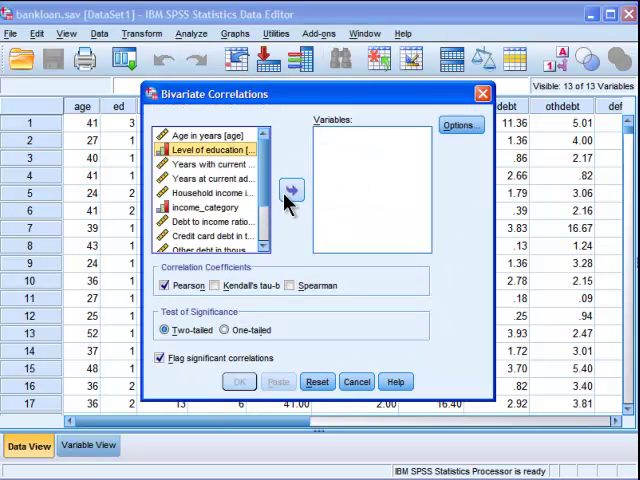
pyautogui.click(292, 190)
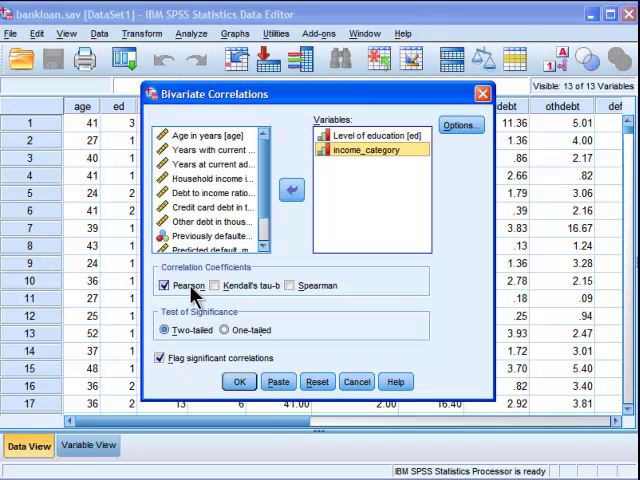
pyautogui.click(164, 284)
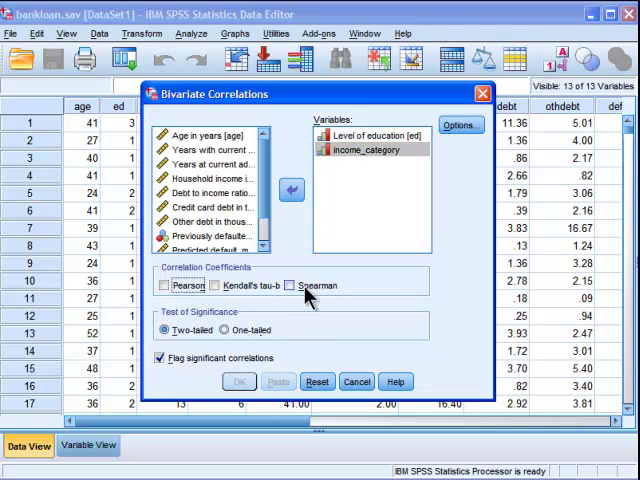
pyautogui.click(288, 284)
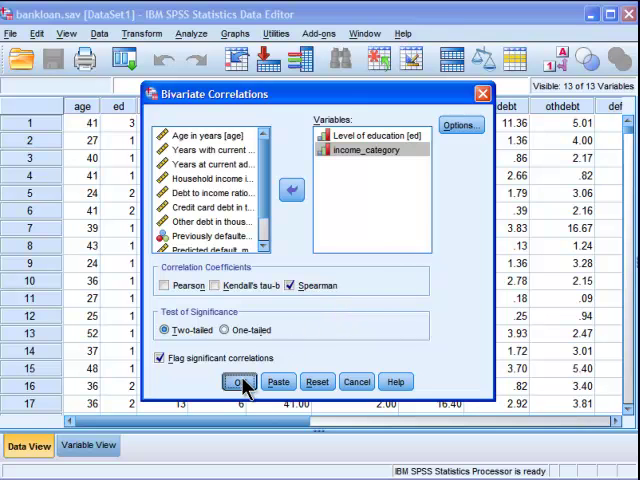
pyautogui.click(236, 380)
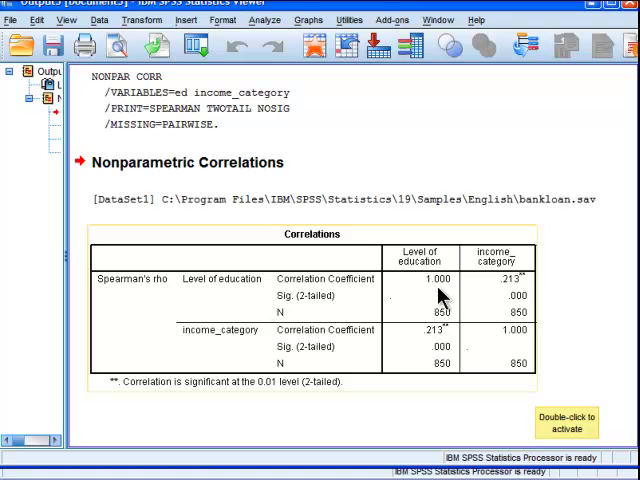
pyautogui.moveTo(250, 344)
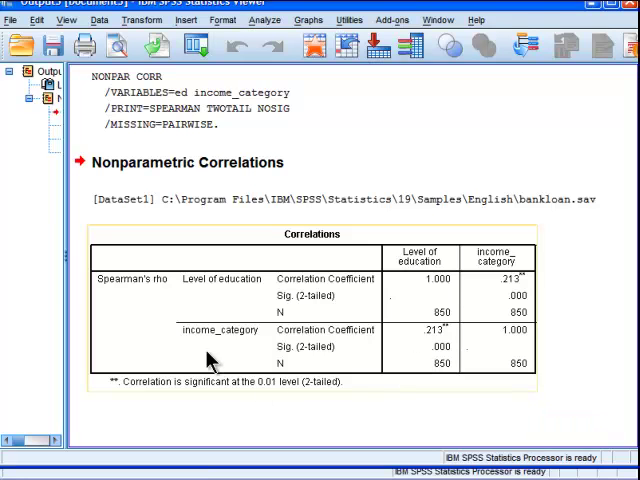
pyautogui.moveTo(436, 368)
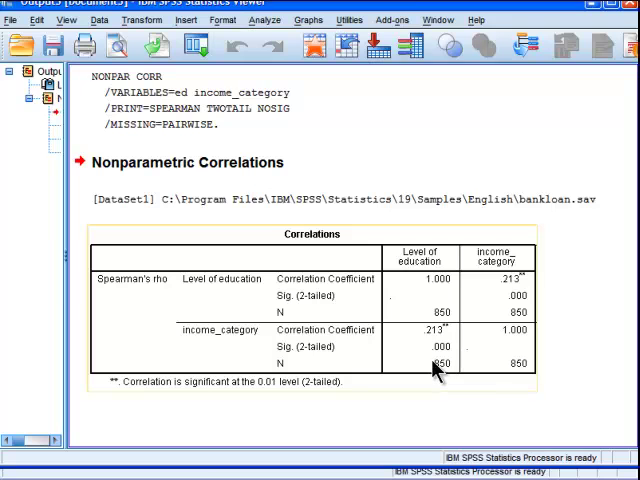
pyautogui.moveTo(436, 364)
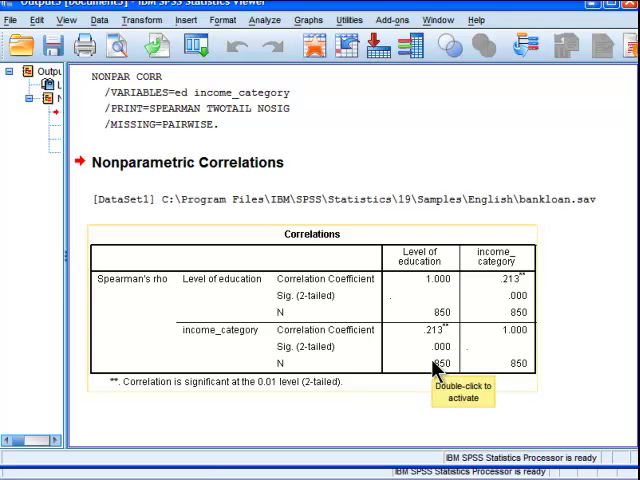